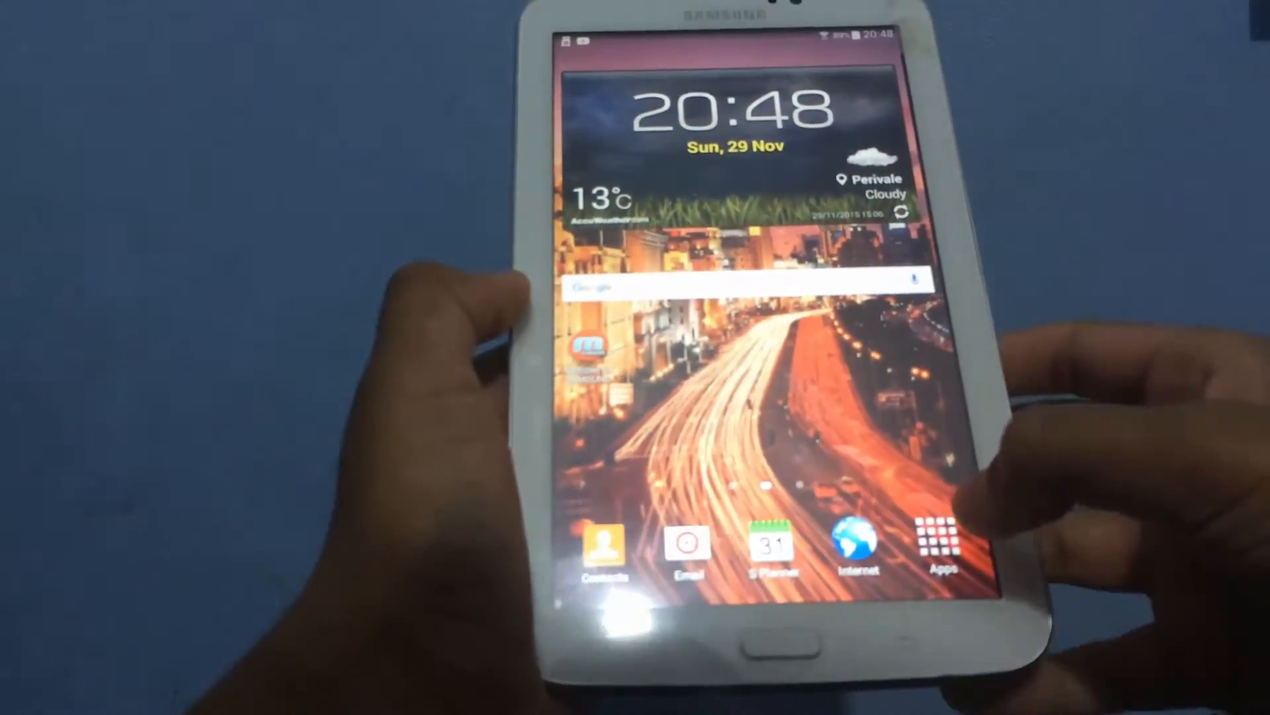
- Search Play Store for 'mobizen' and open the Mobizen for SAMSUNG listing
{"action": "left_click", "coordinate": [942, 543]}
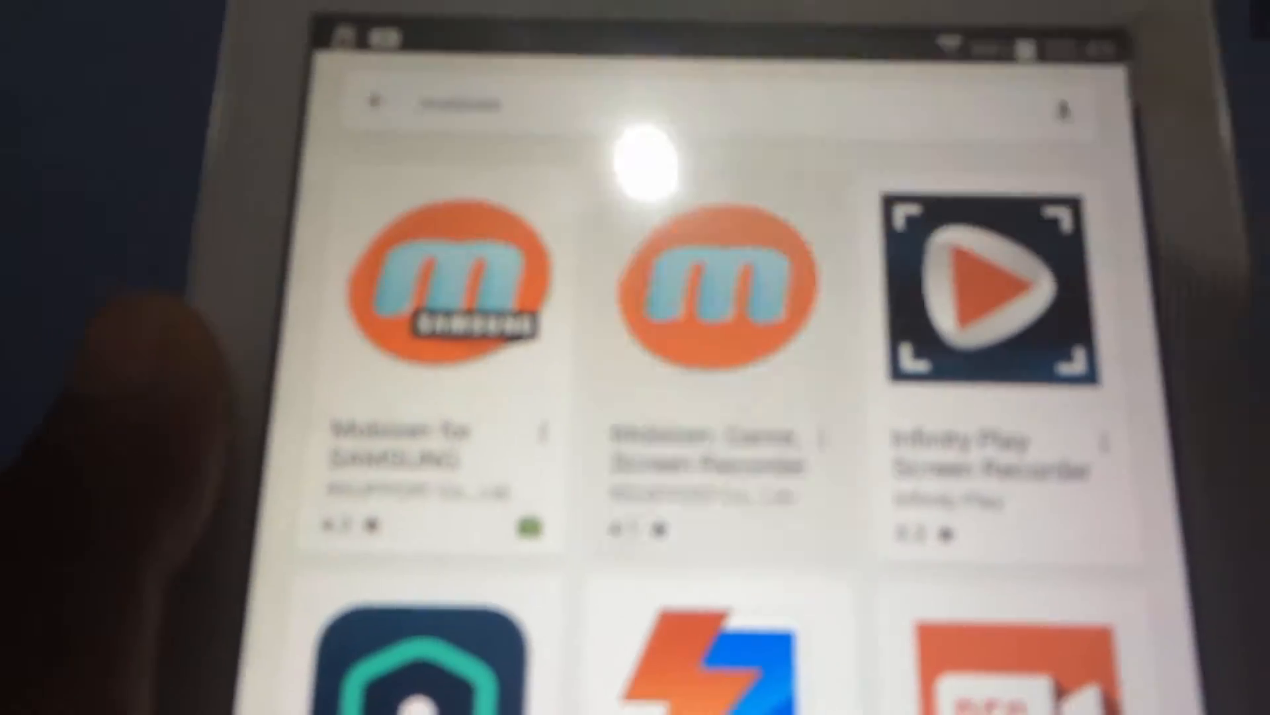
{"action": "left_click", "coordinate": [714, 291]}
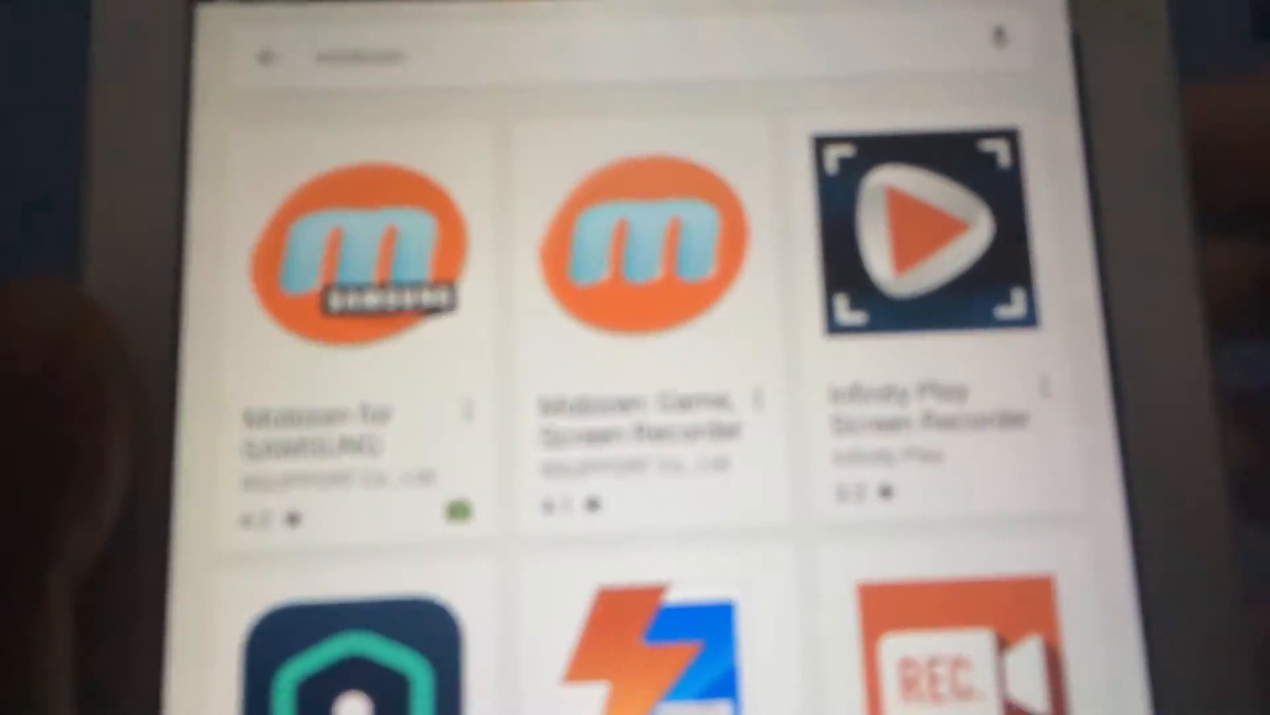
{"action": "left_click", "coordinate": [356, 252]}
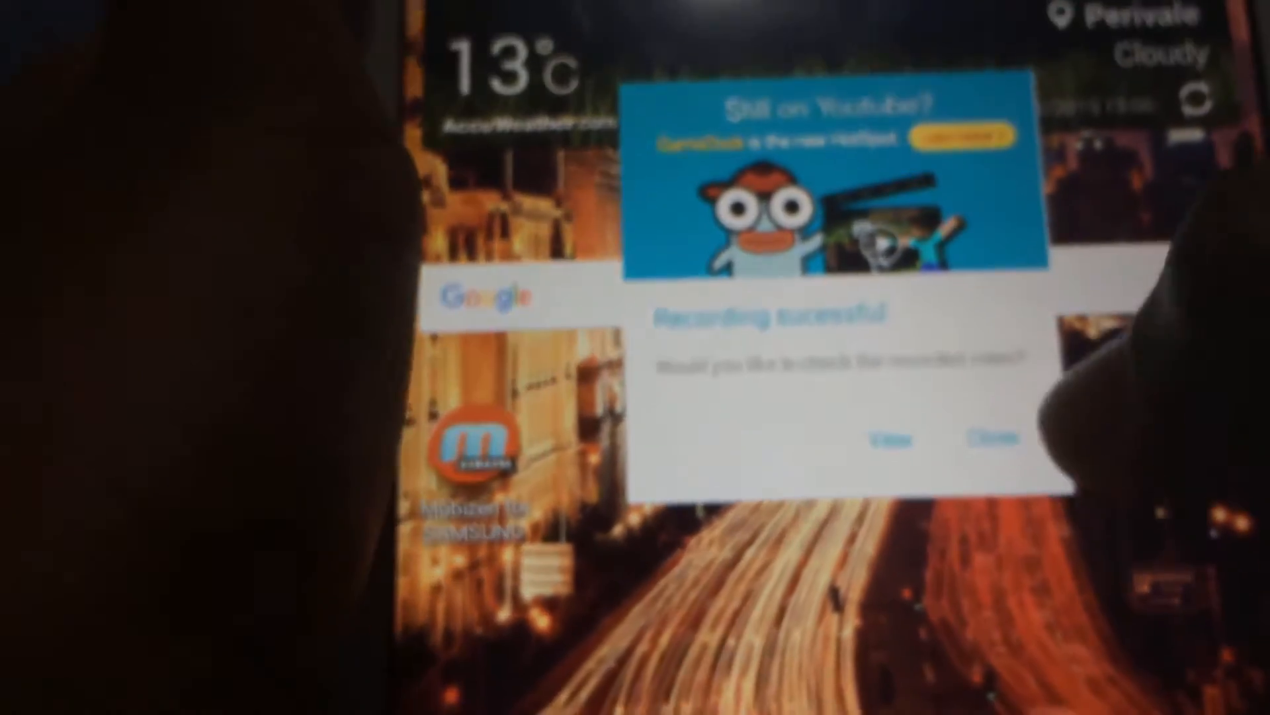
{"action": "left_click", "coordinate": [895, 436]}
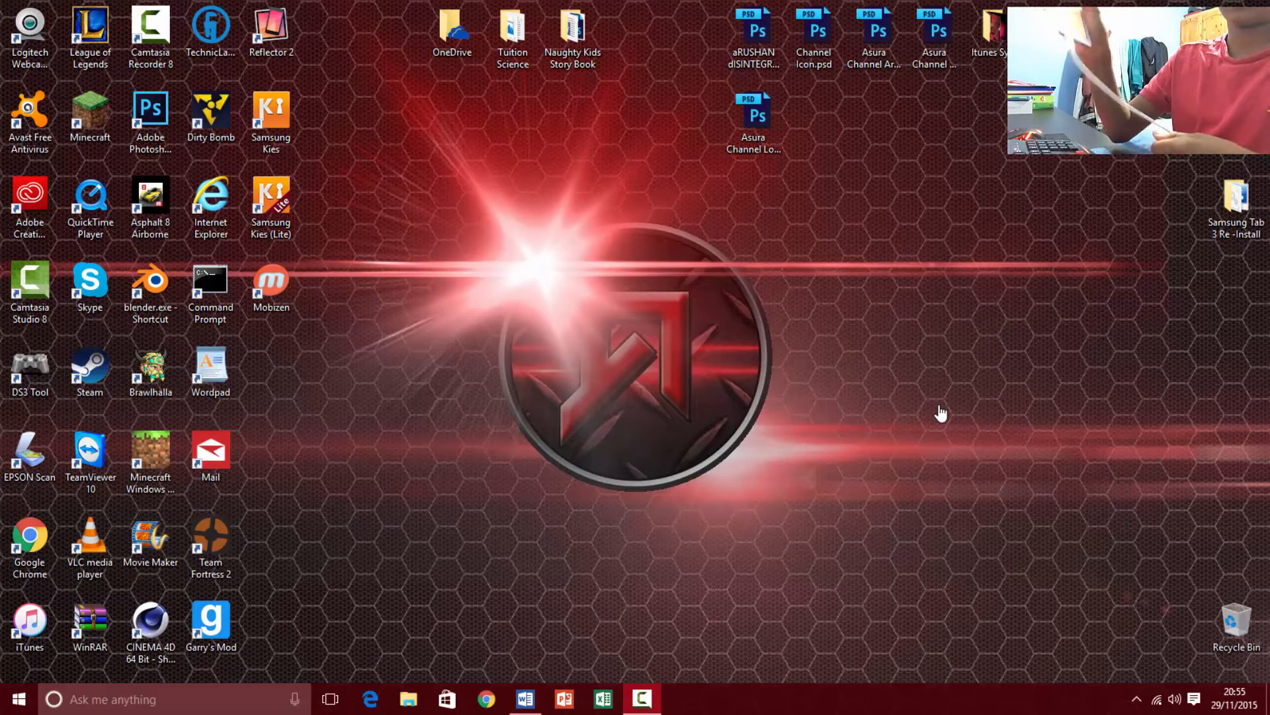
{"action": "mouse_move", "coordinate": [557, 474]}
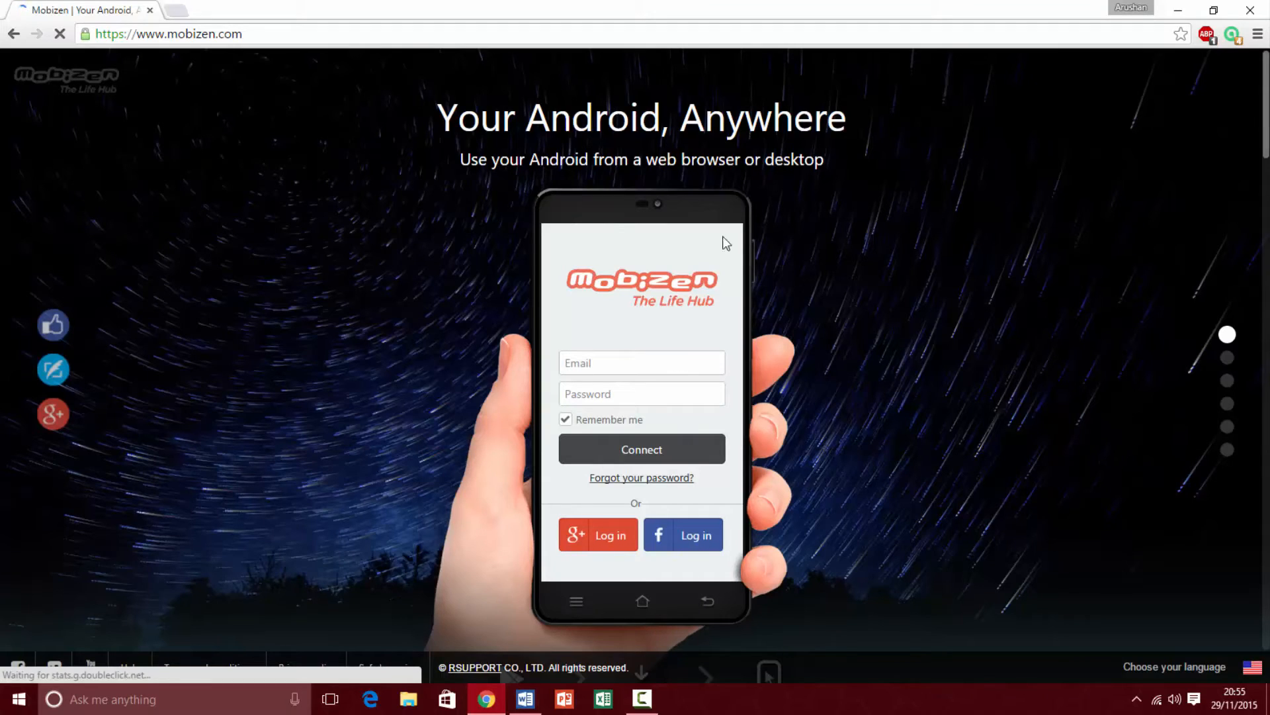
- Start the mobizen.exe download via Download Mobizen PC on the website
{"action": "scroll", "scroll_direction": "down", "scroll_amount": 3}
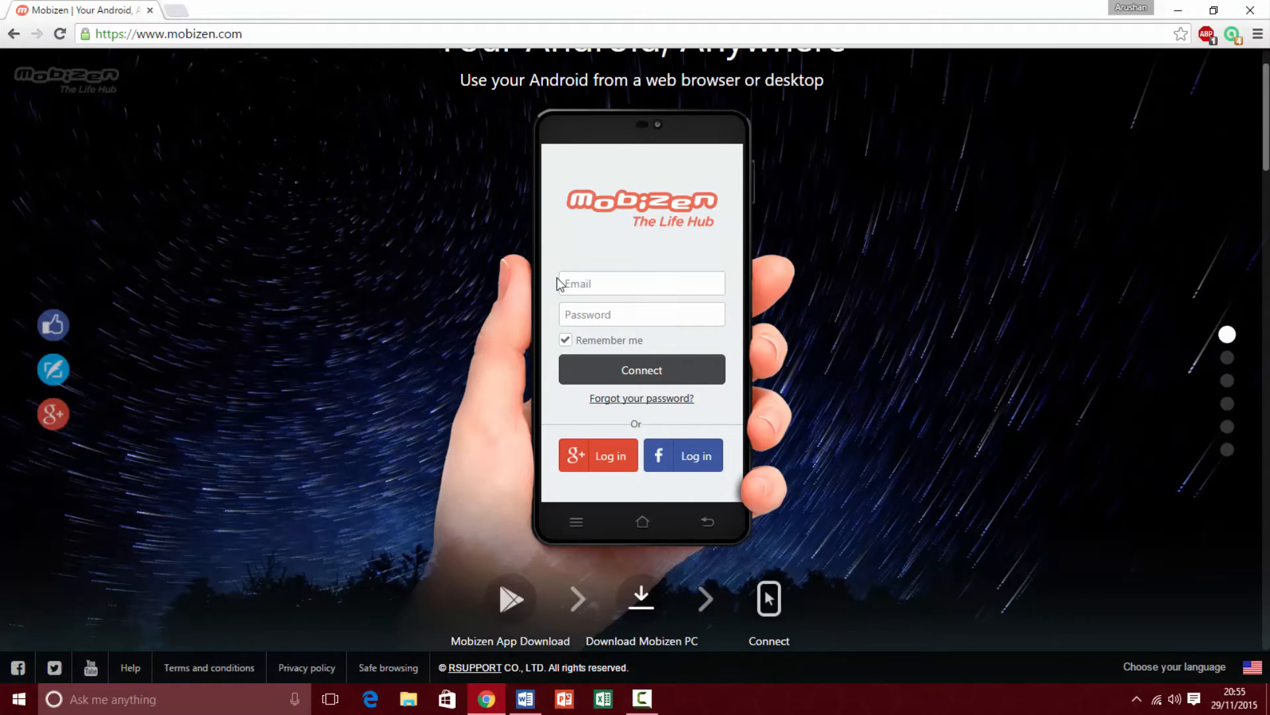
{"action": "type", "text": "bvjx"}
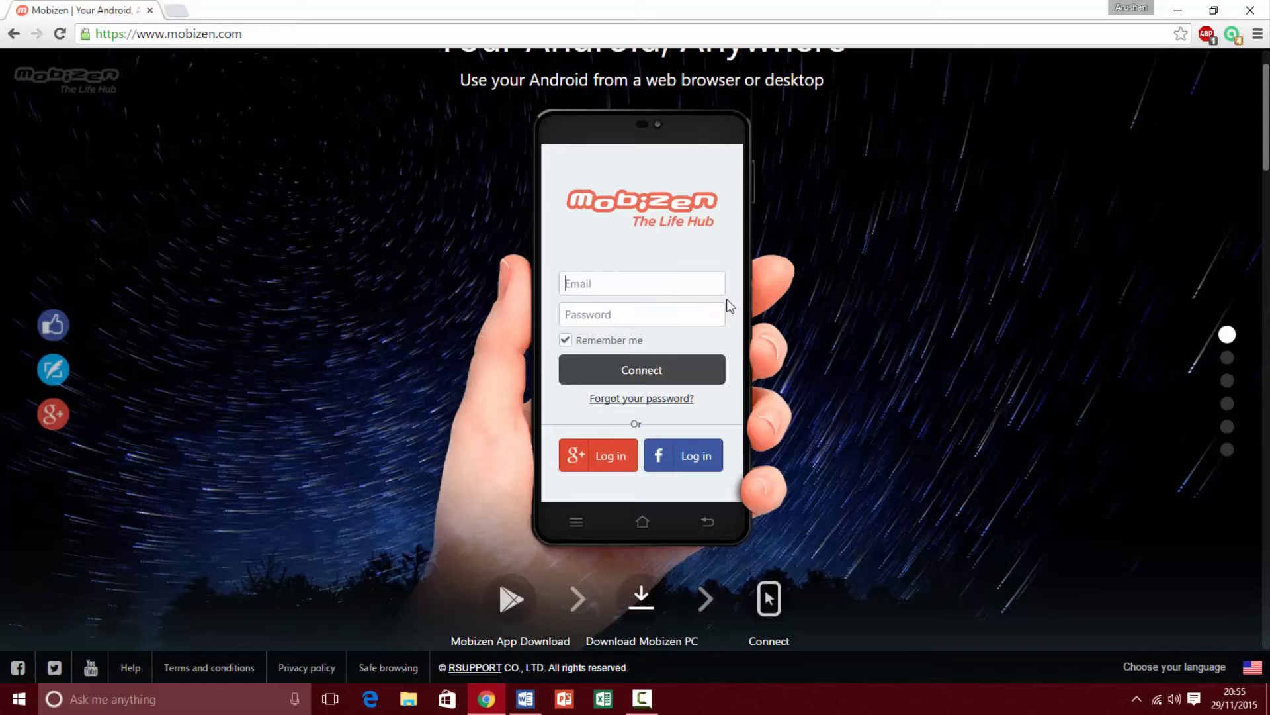
{"action": "mouse_move", "coordinate": [762, 348]}
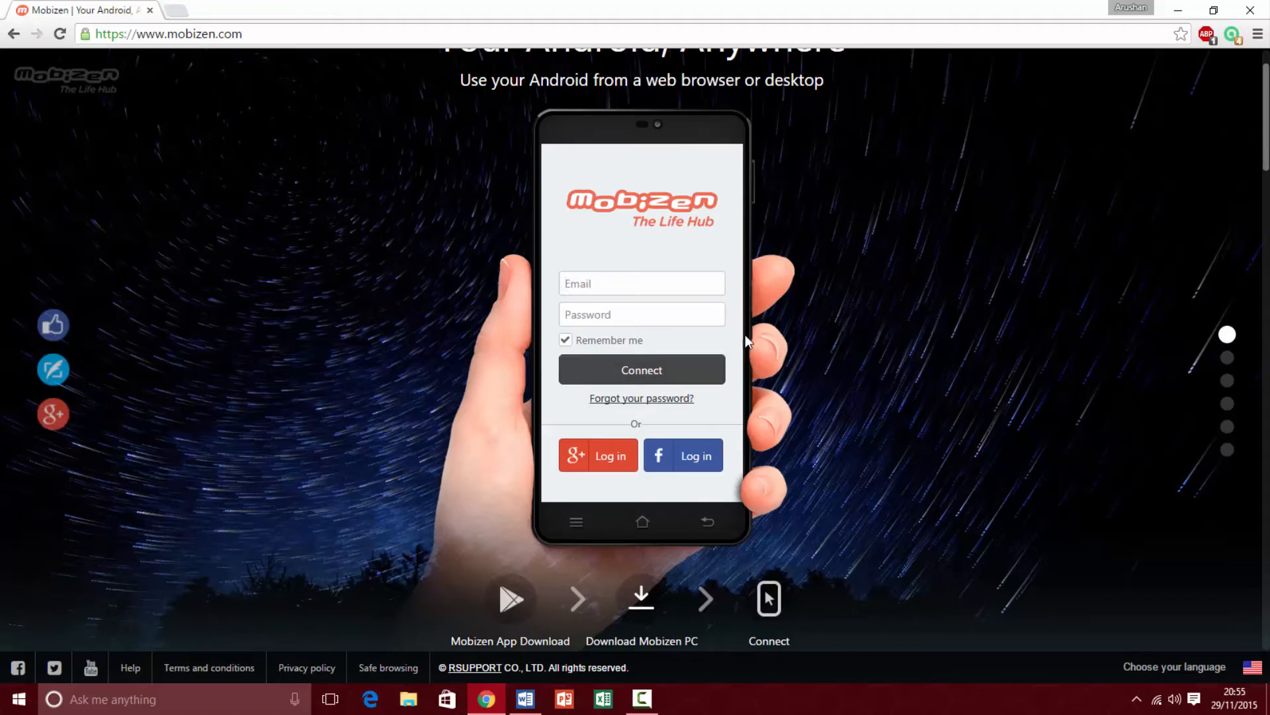
{"action": "left_click", "coordinate": [641, 283]}
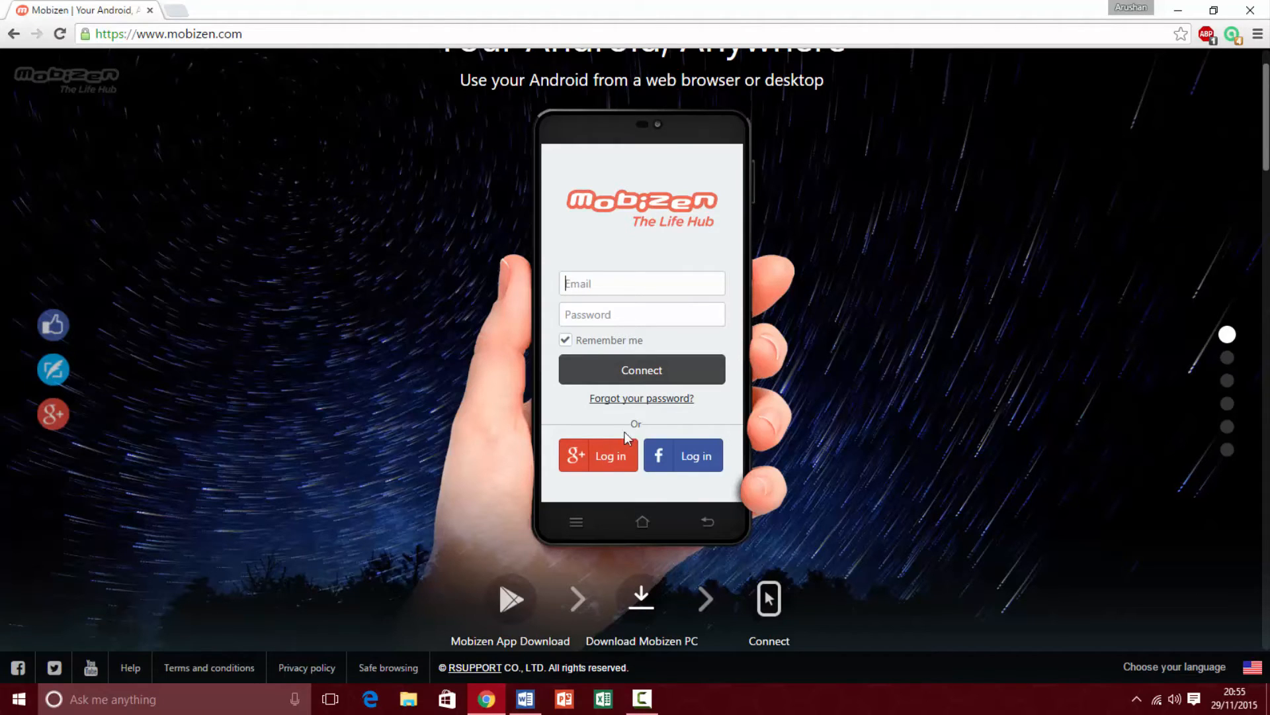
{"action": "mouse_move", "coordinate": [684, 405]}
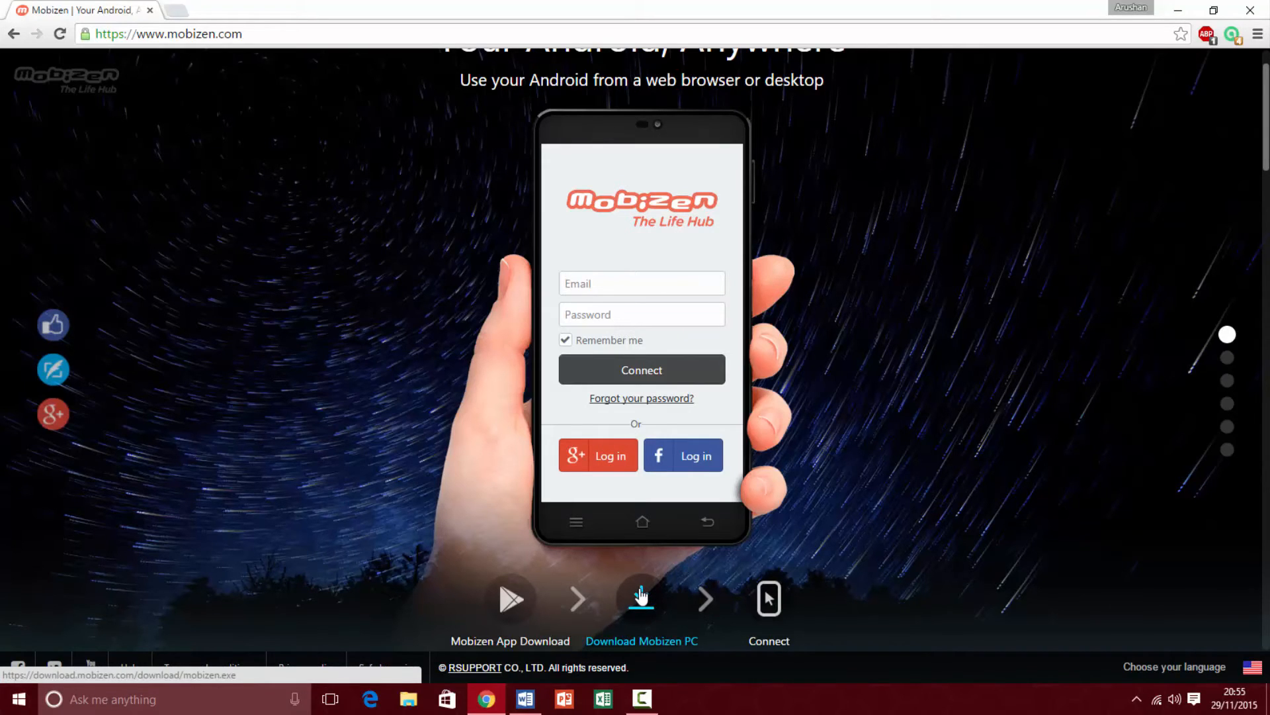
{"action": "left_click", "coordinate": [641, 599]}
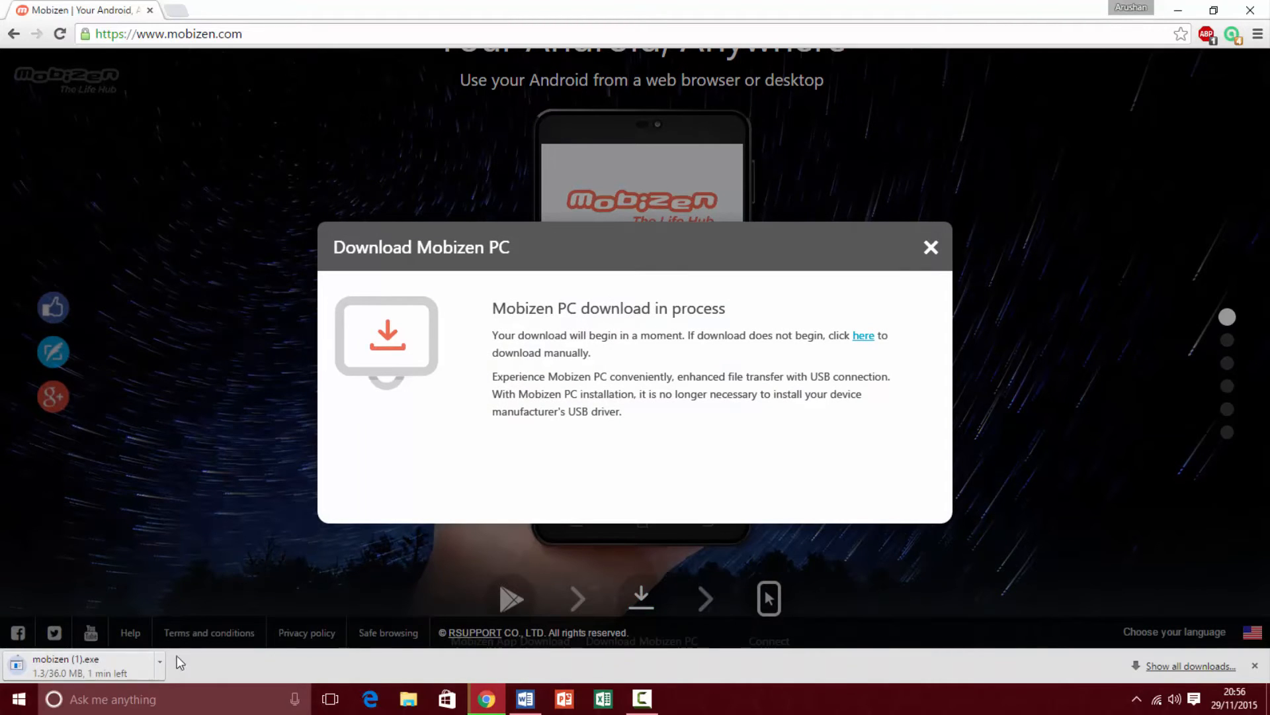
{"action": "mouse_move", "coordinate": [1216, 503]}
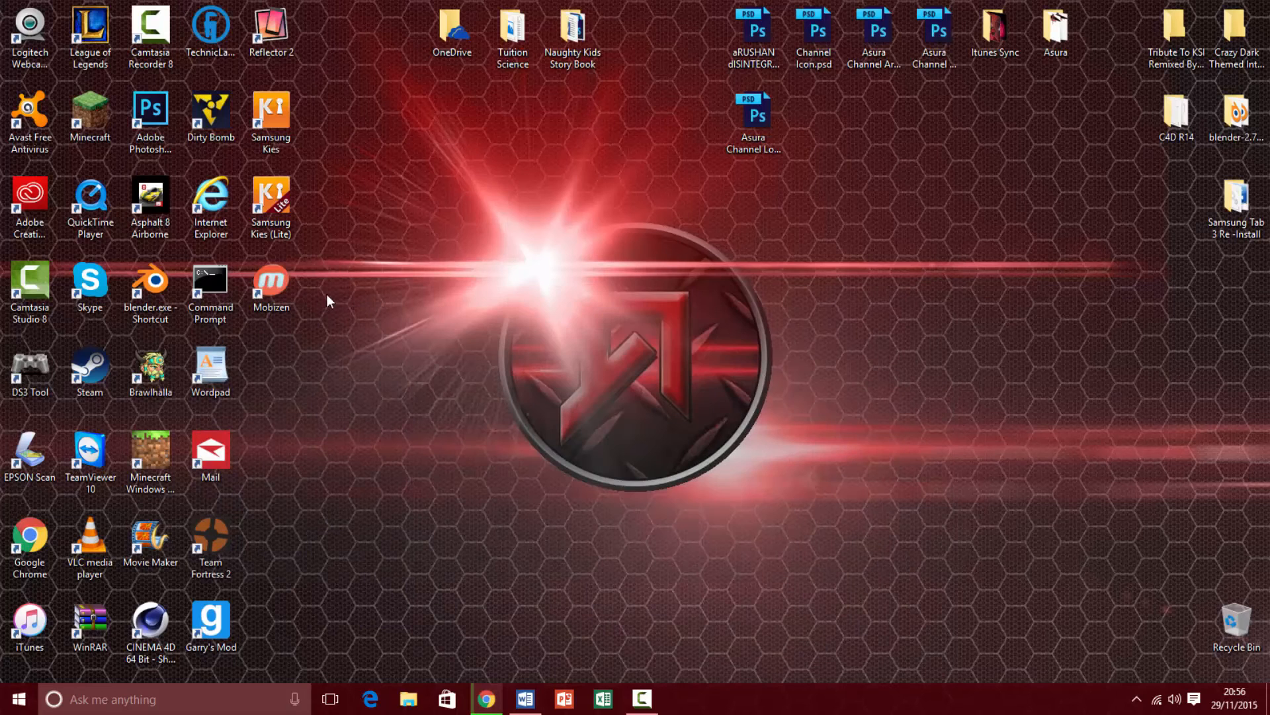
- Launch Mobizen PC from its desktop shortcut and pass the intro to the sign-in form
{"action": "double_click", "coordinate": [270, 285]}
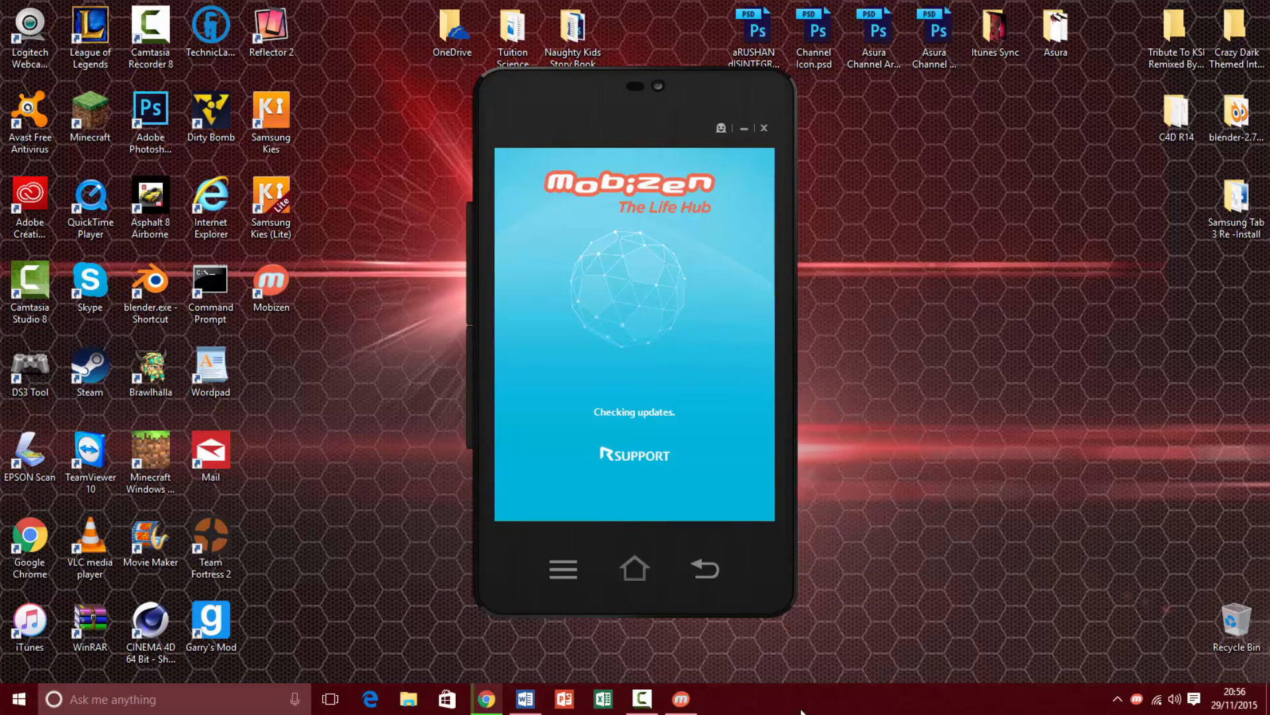
{"action": "mouse_move", "coordinate": [859, 414]}
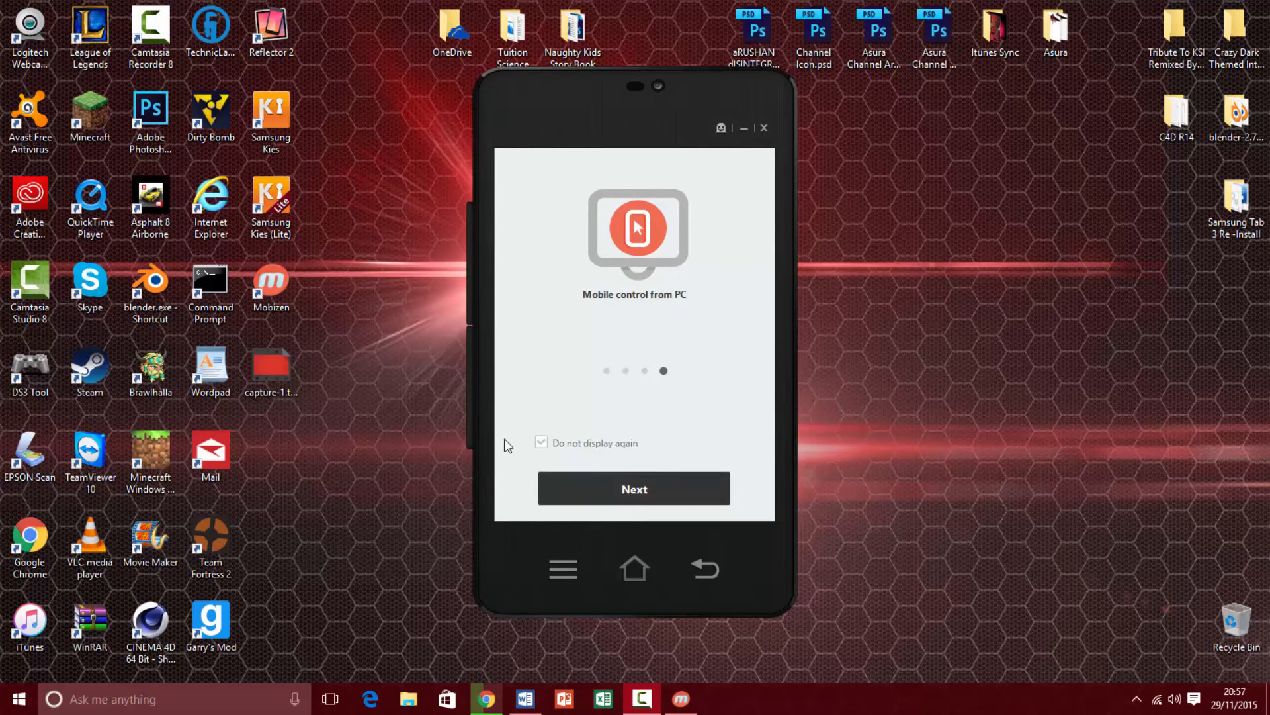
{"action": "left_click", "coordinate": [634, 489]}
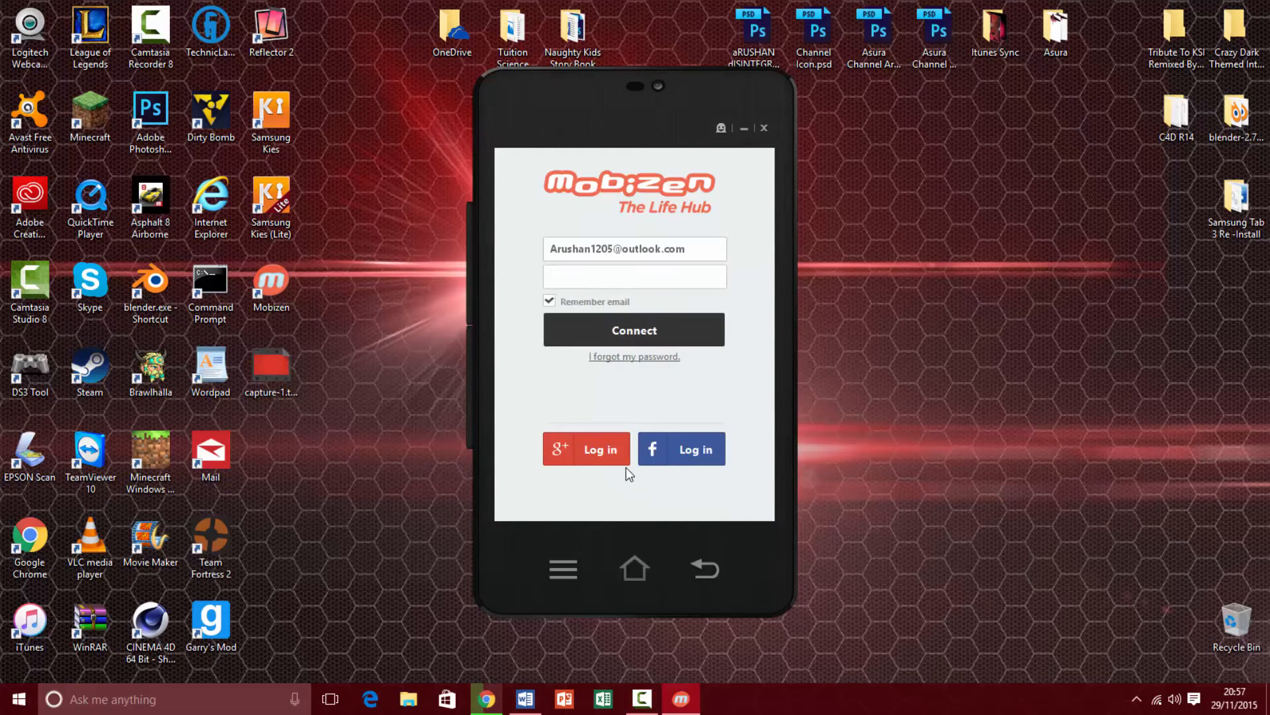
- Enter the account password and connect so the tablet home screen is mirrored
{"action": "left_click", "coordinate": [634, 277]}
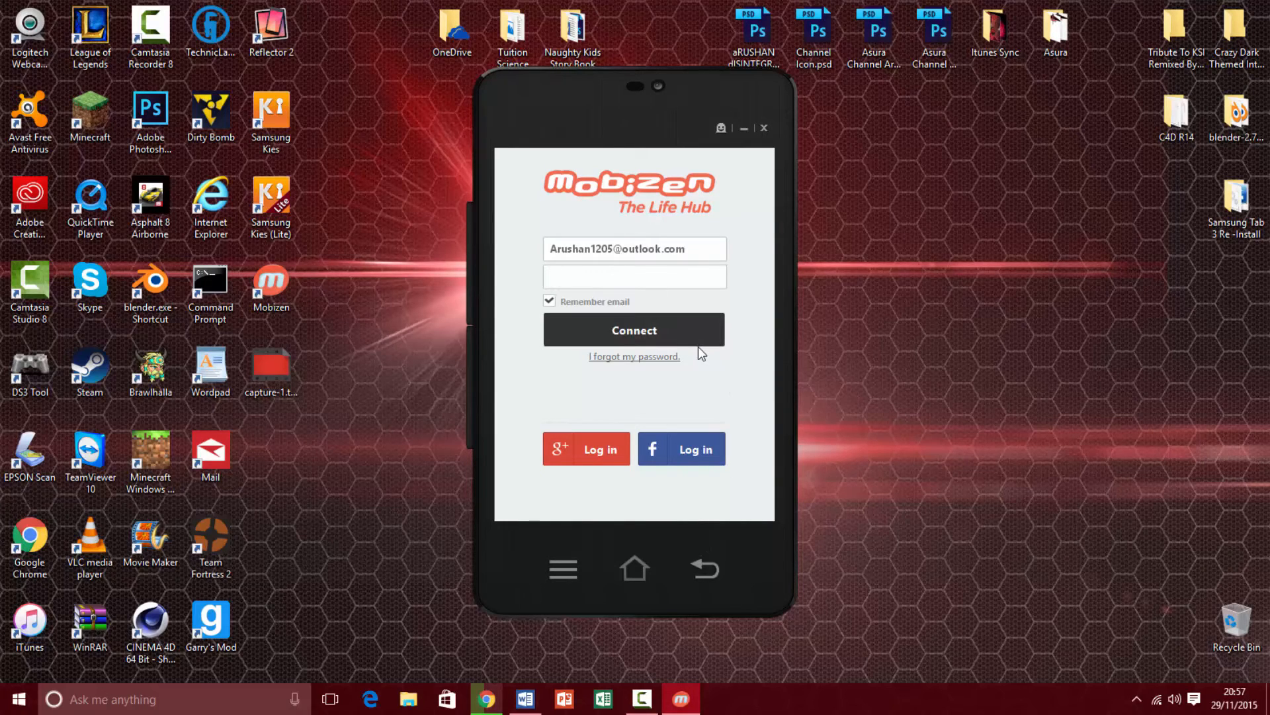
{"action": "type", "text": "*"}
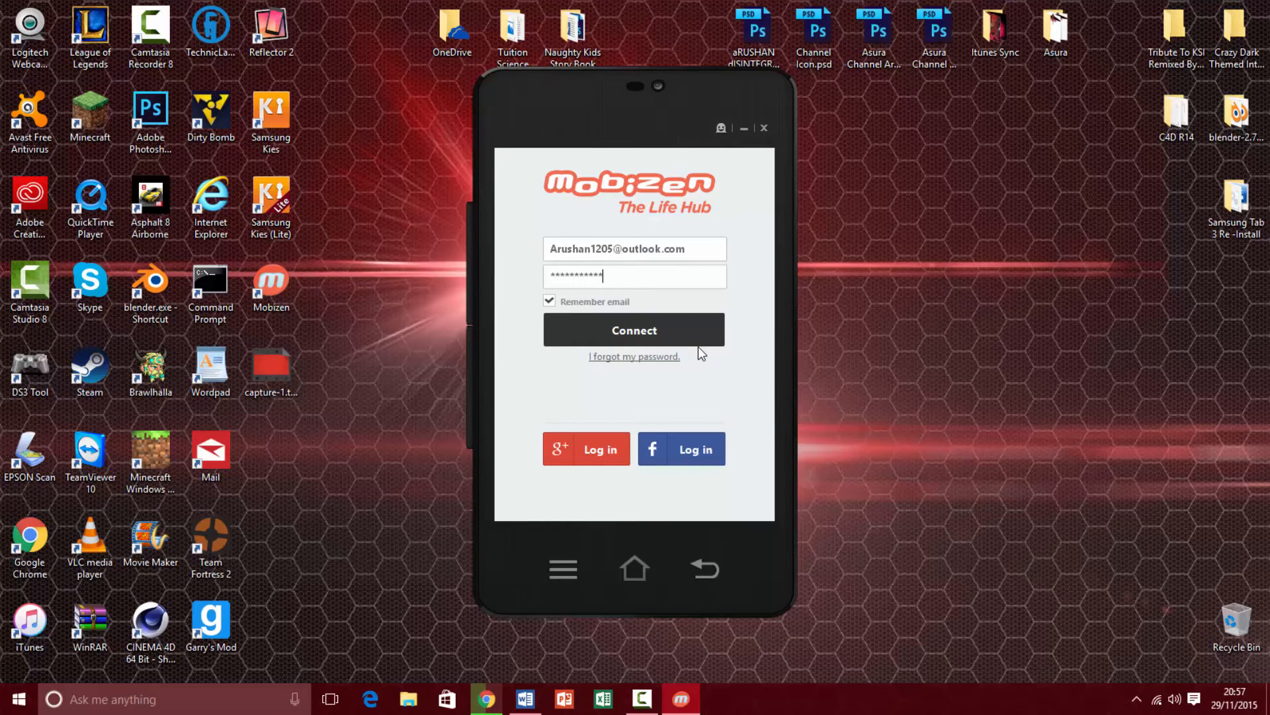
{"action": "left_click", "coordinate": [633, 330]}
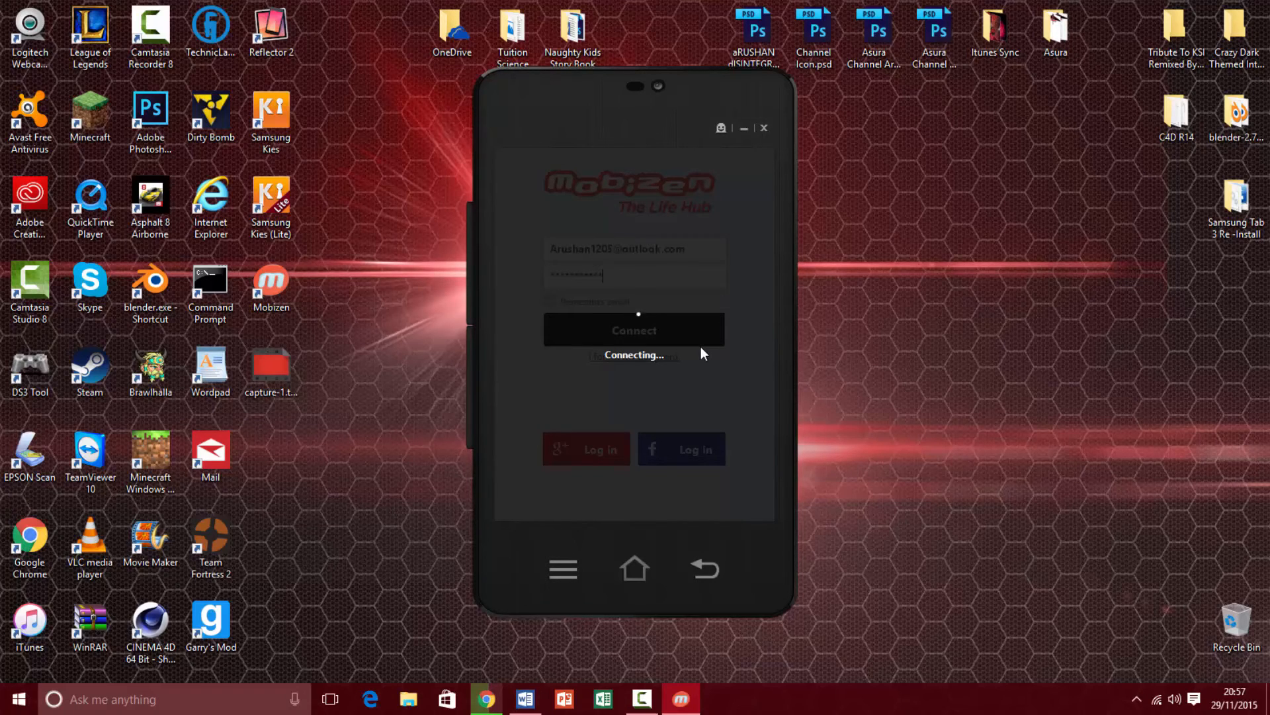
{"action": "left_click", "coordinate": [634, 330]}
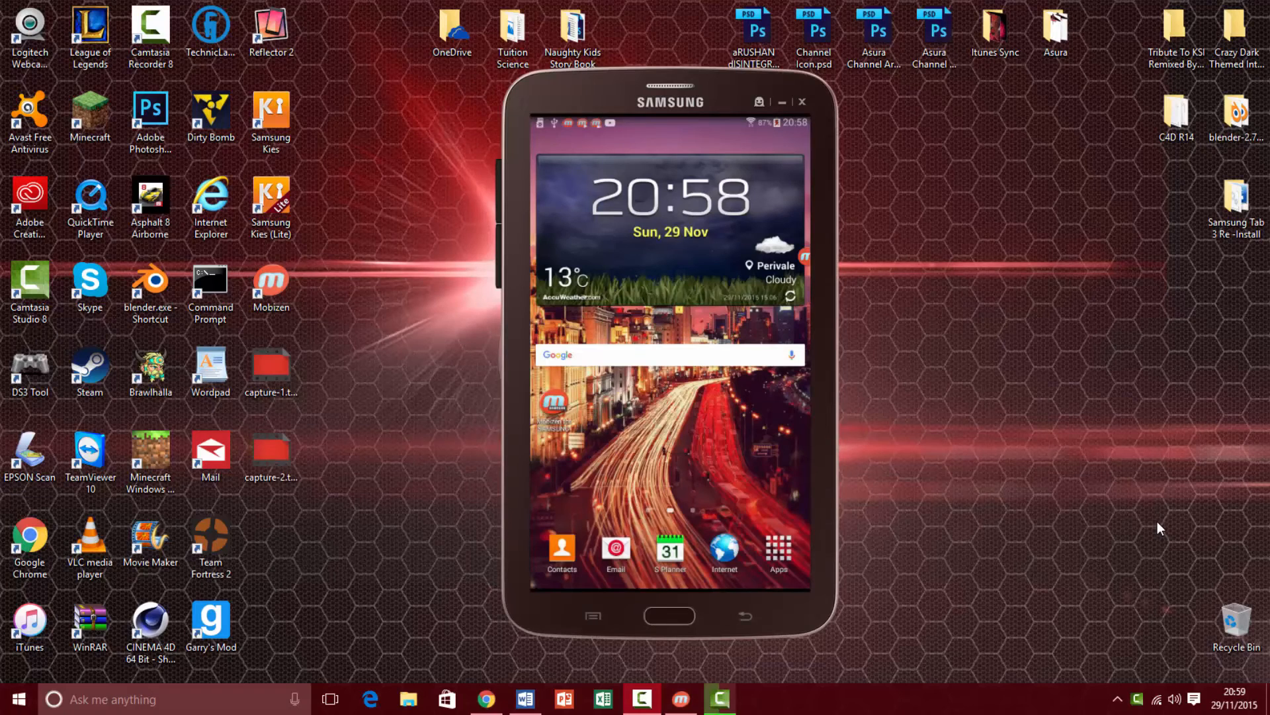